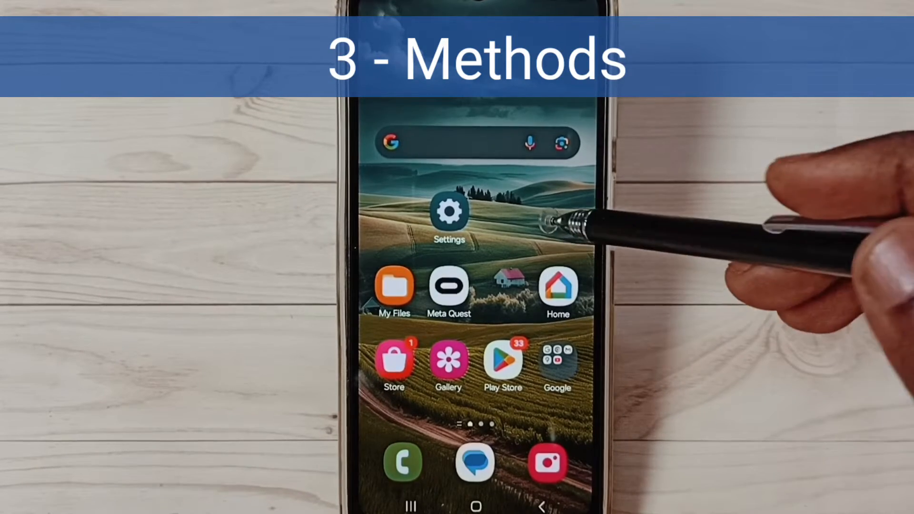
- Unlock developer mode by tapping Build number in About phone's software information
scroll(left, 3)
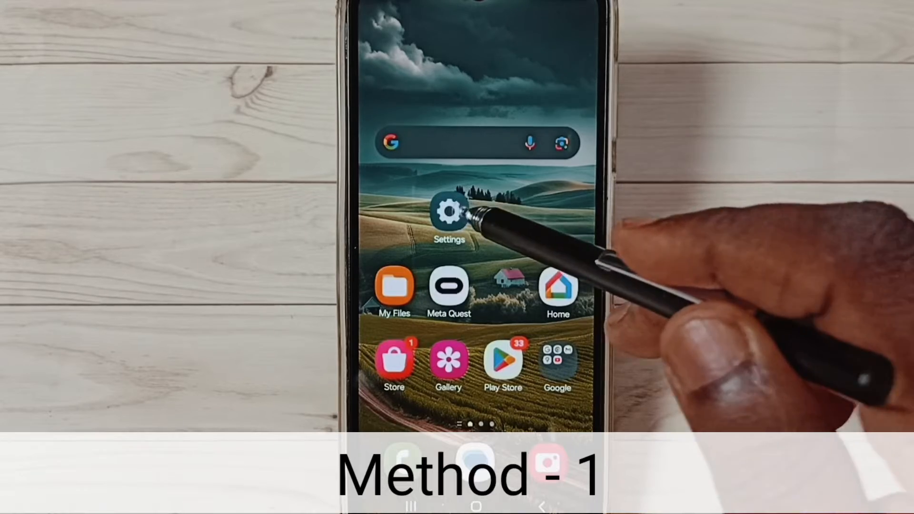
click(449, 211)
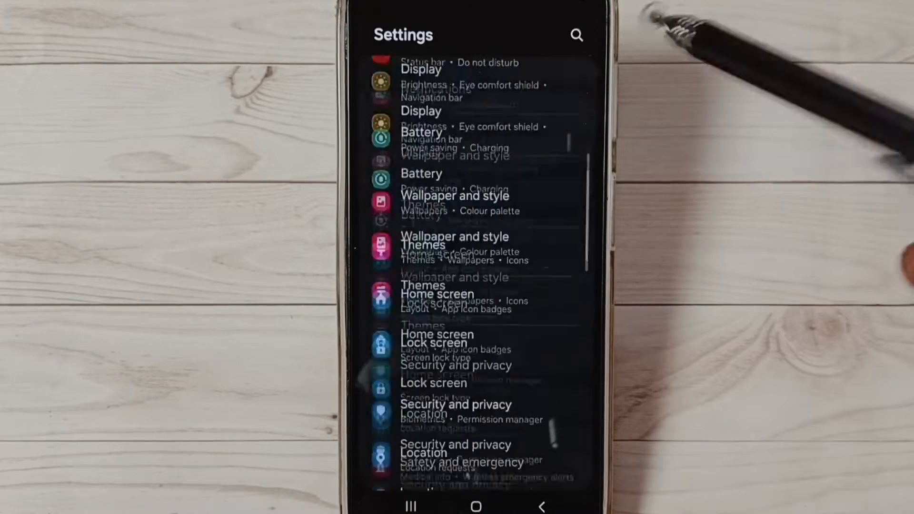
scroll(down, 3)
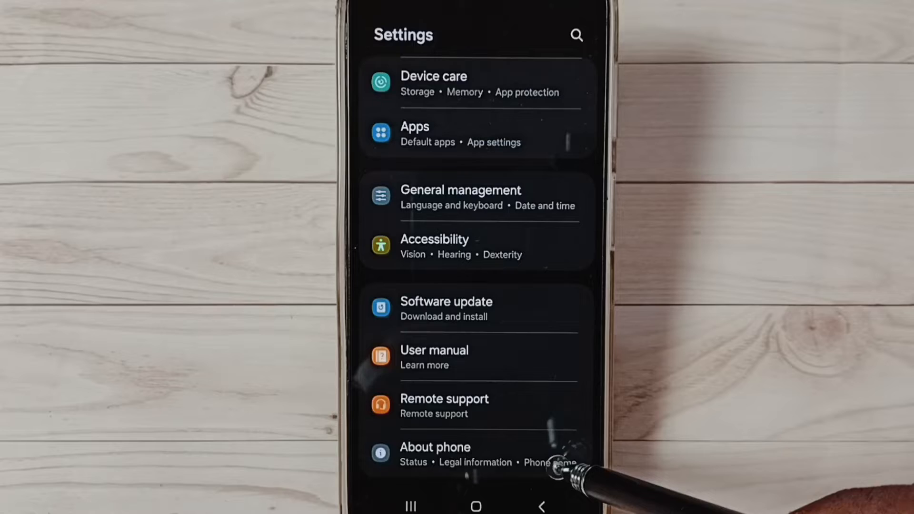
click(434, 454)
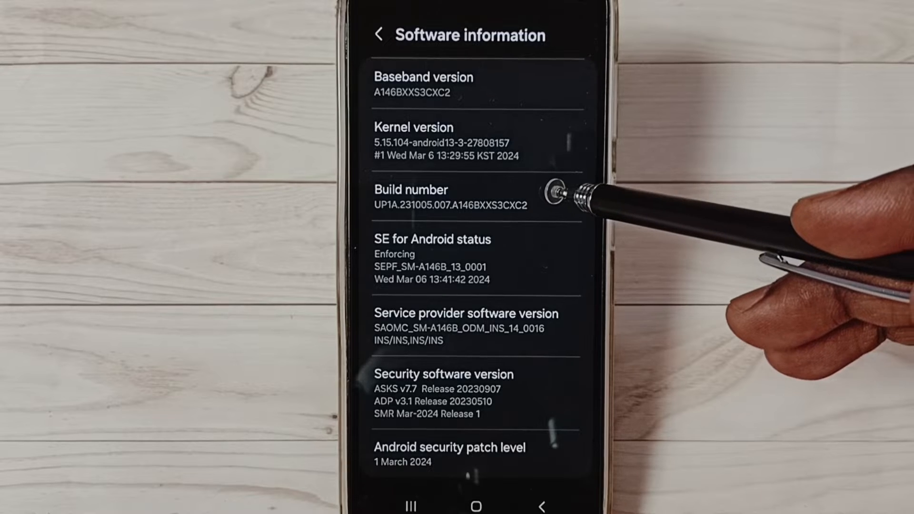
click(443, 197)
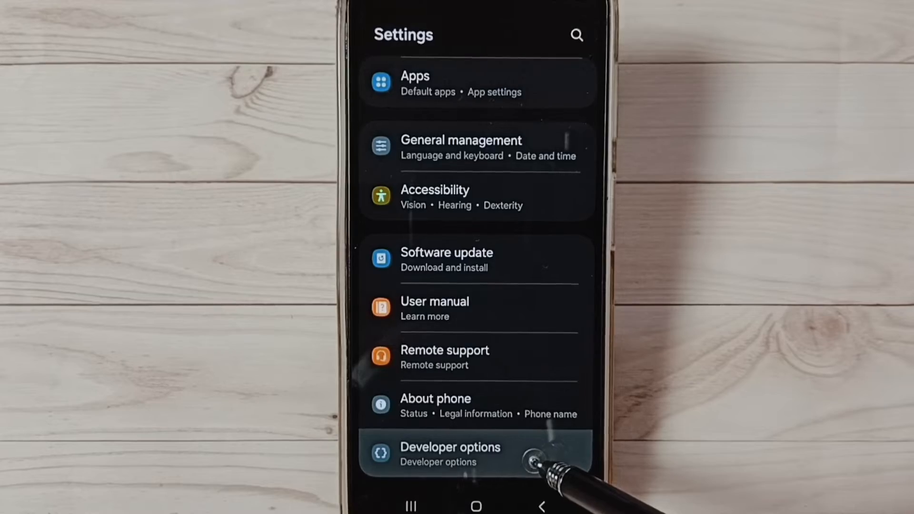
- Open Developer options and bring up the Default USB configuration choices
click(450, 454)
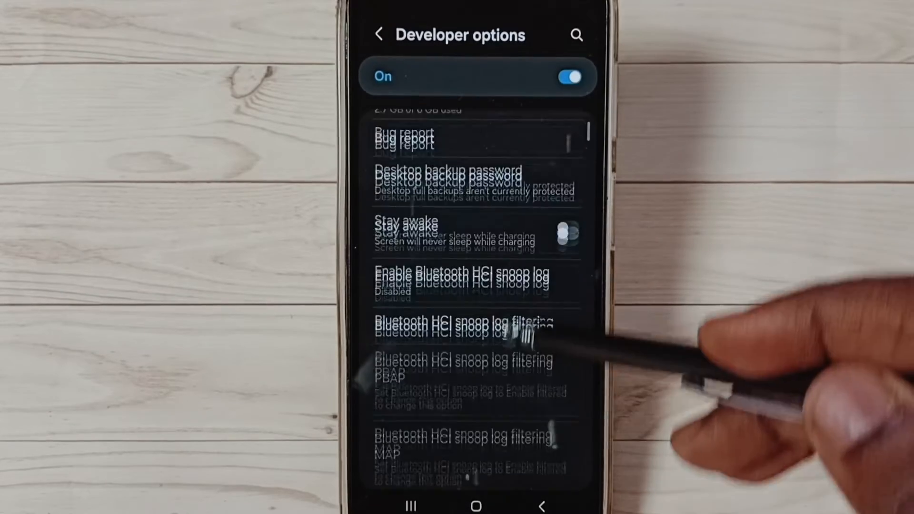
scroll(down, 3)
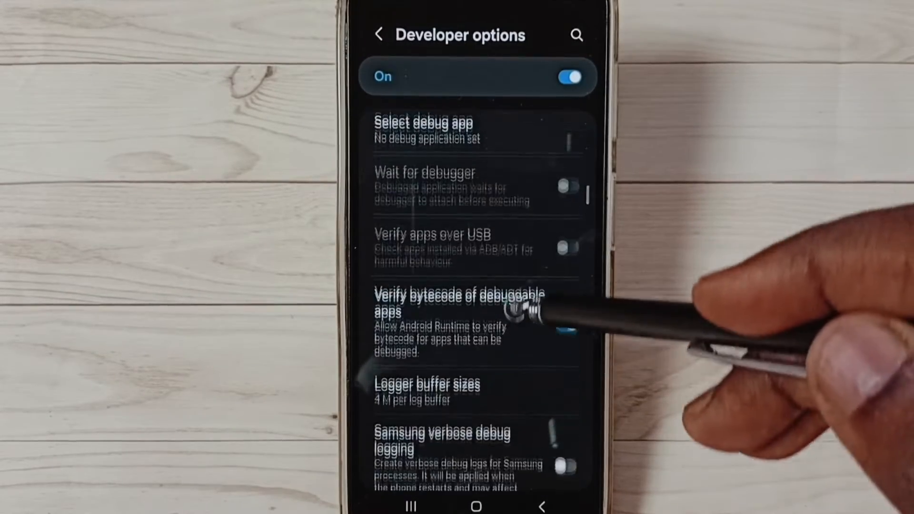
scroll(down, 3)
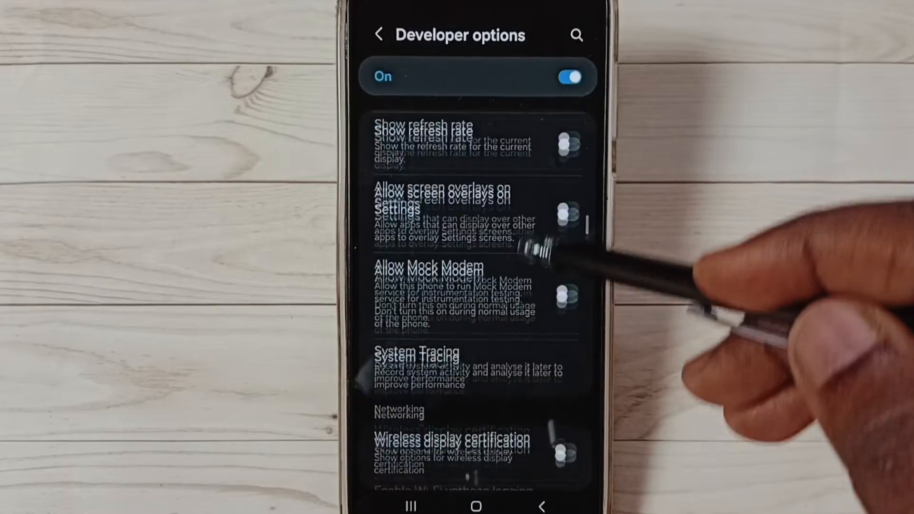
scroll(down, 3)
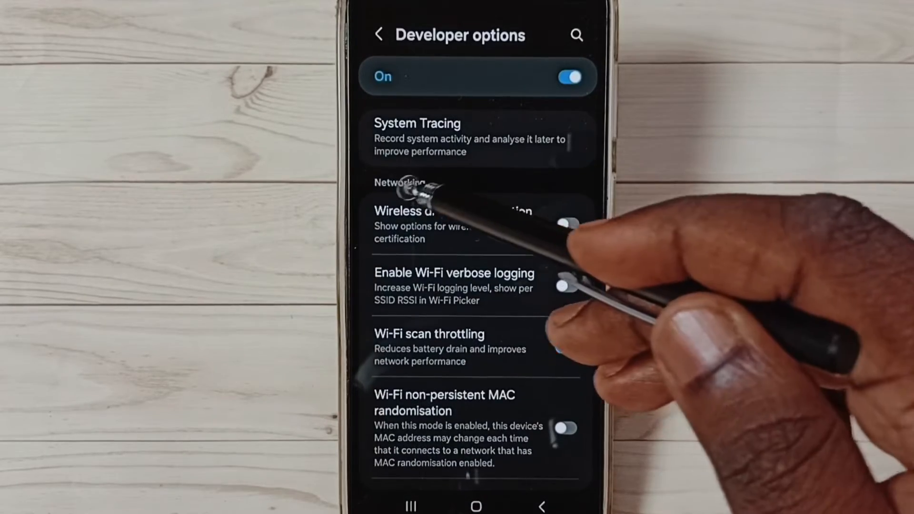
scroll(down, 3)
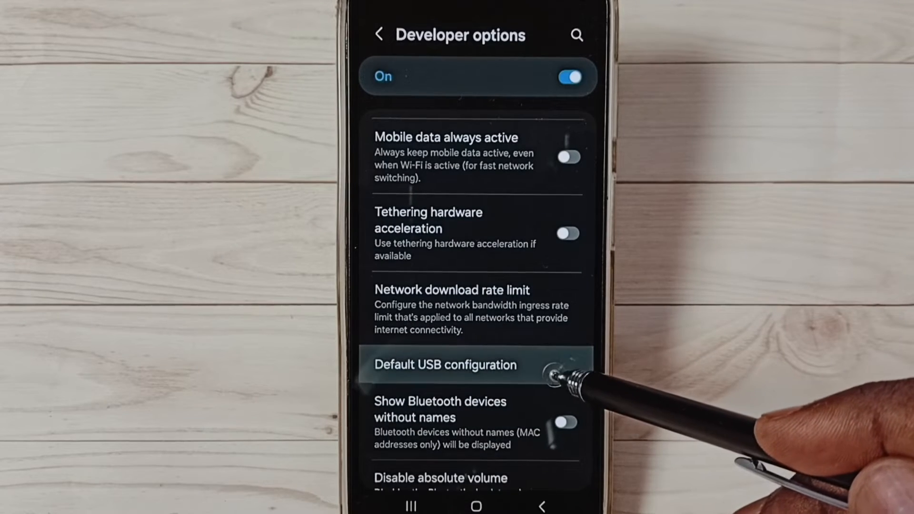
click(444, 365)
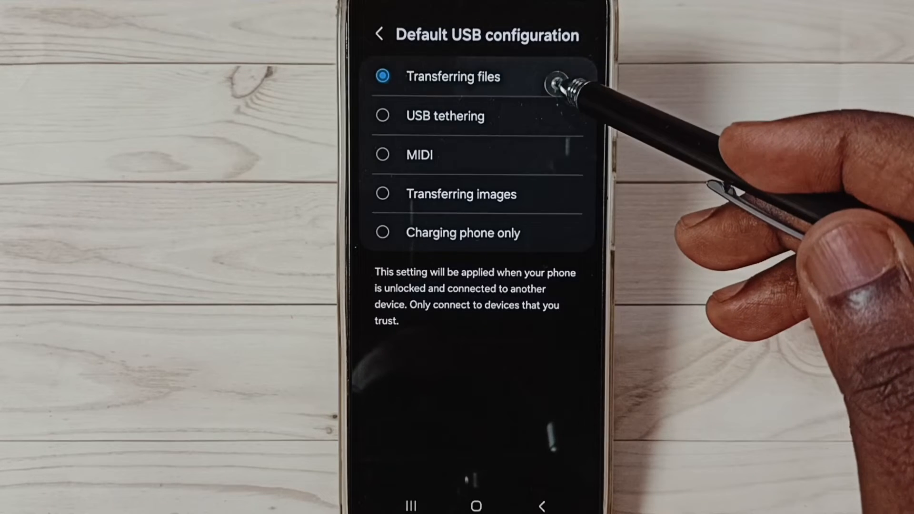
- Select Transferring files as the USB default and head back to main Settings
click(466, 76)
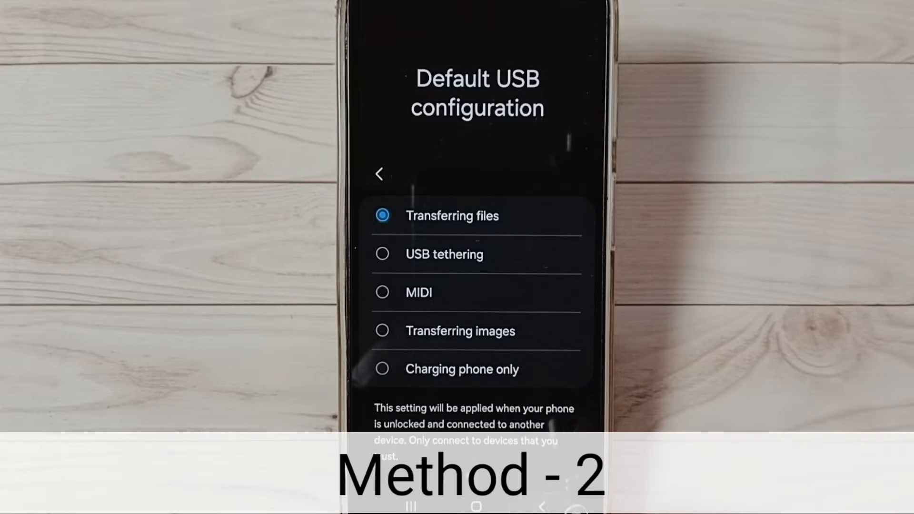
click(379, 174)
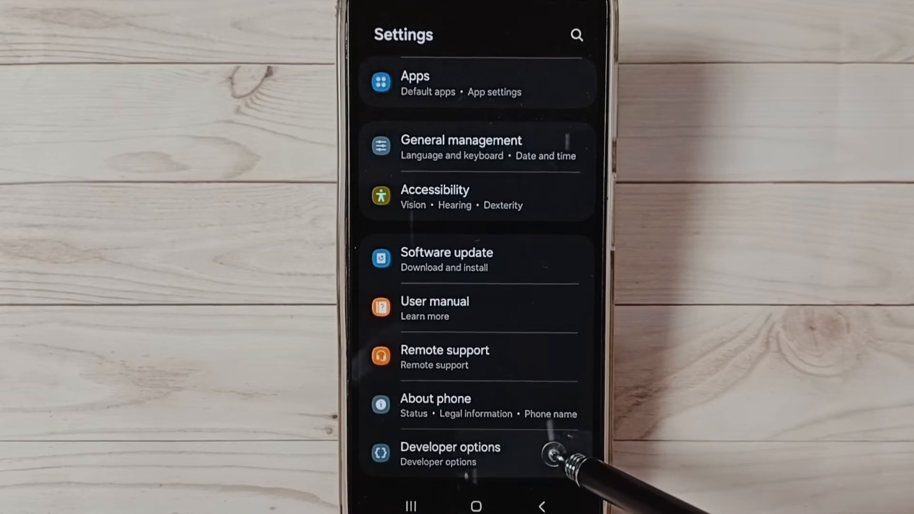
- Switch on USB debugging in Developer options and confirm the permission prompt
click(450, 453)
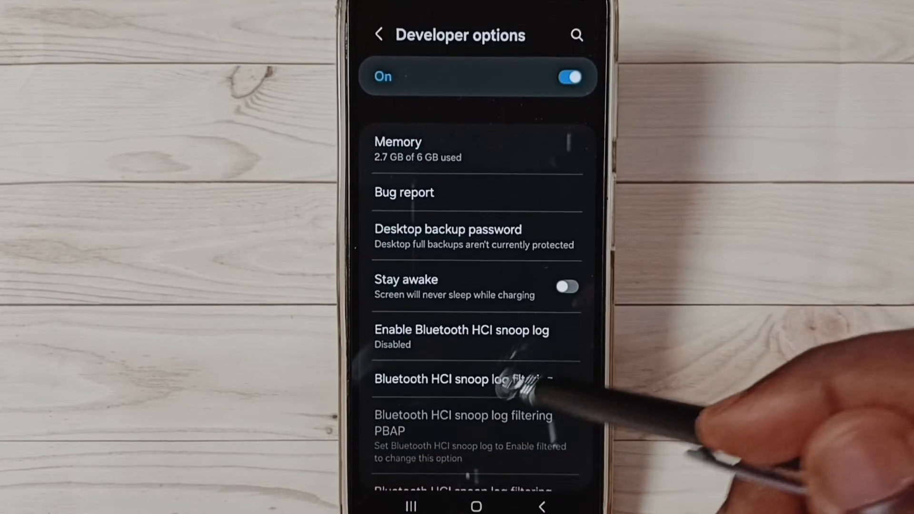
scroll(down, 3)
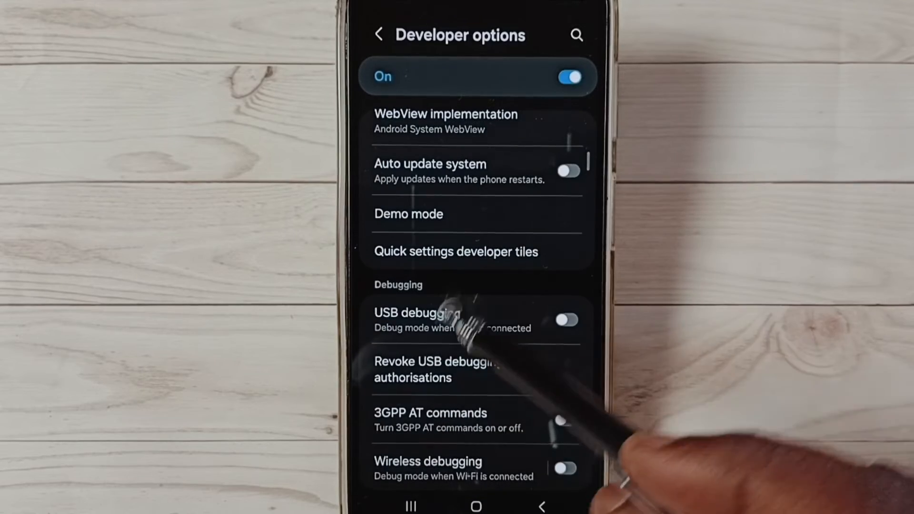
click(567, 318)
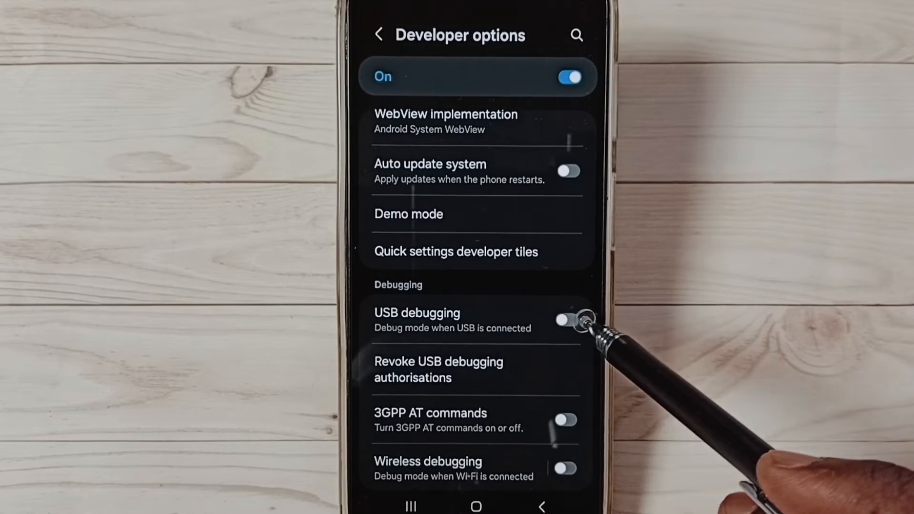
click(566, 319)
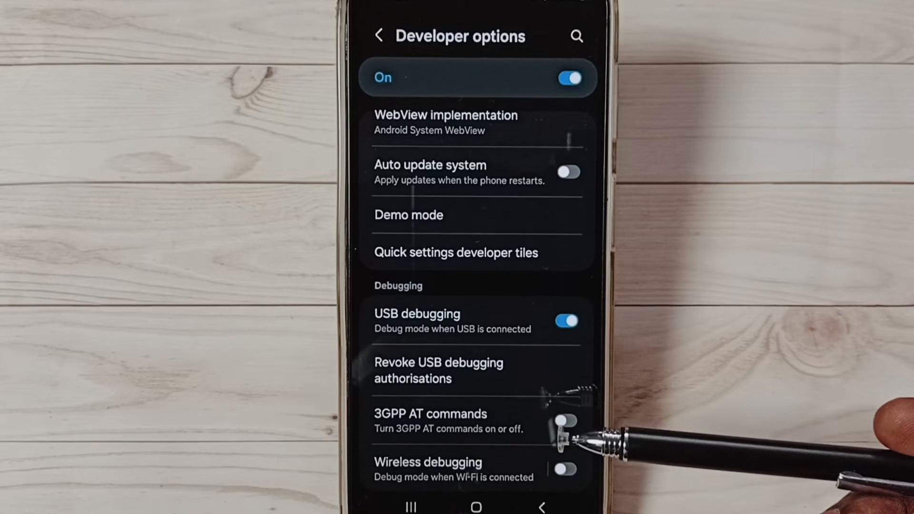
mouse_move(559, 420)
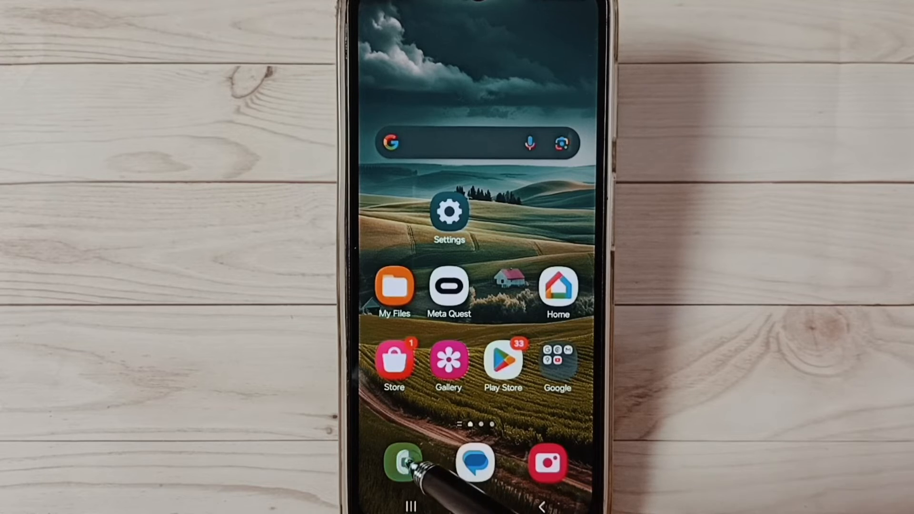
- Enter the USB settings code *#0808 in the Phone dialer
click(402, 463)
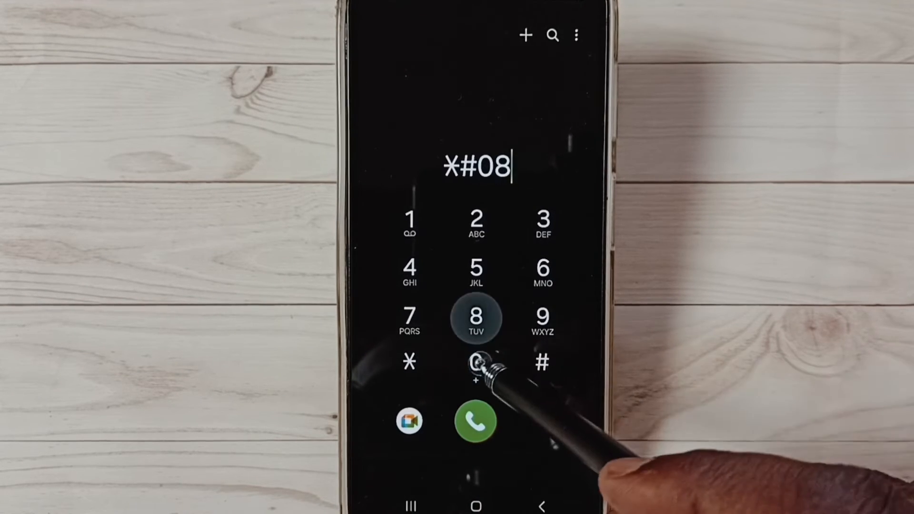
click(476, 317)
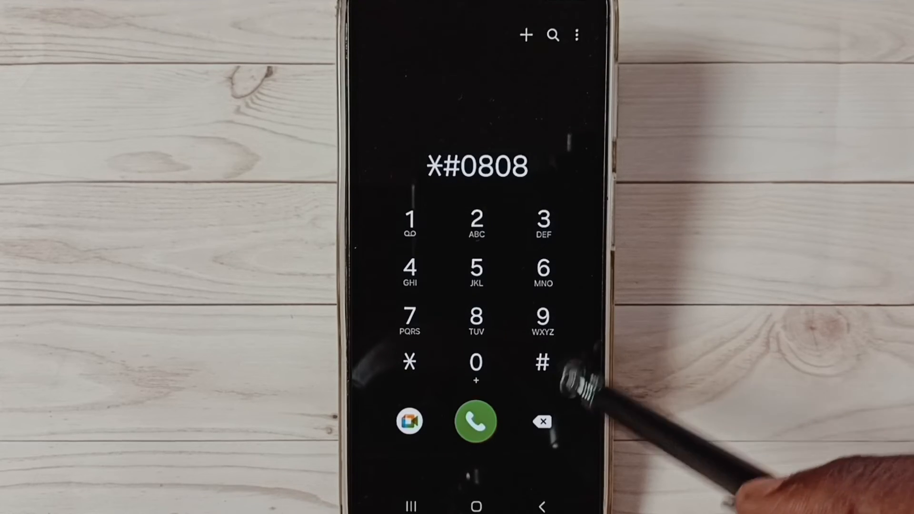